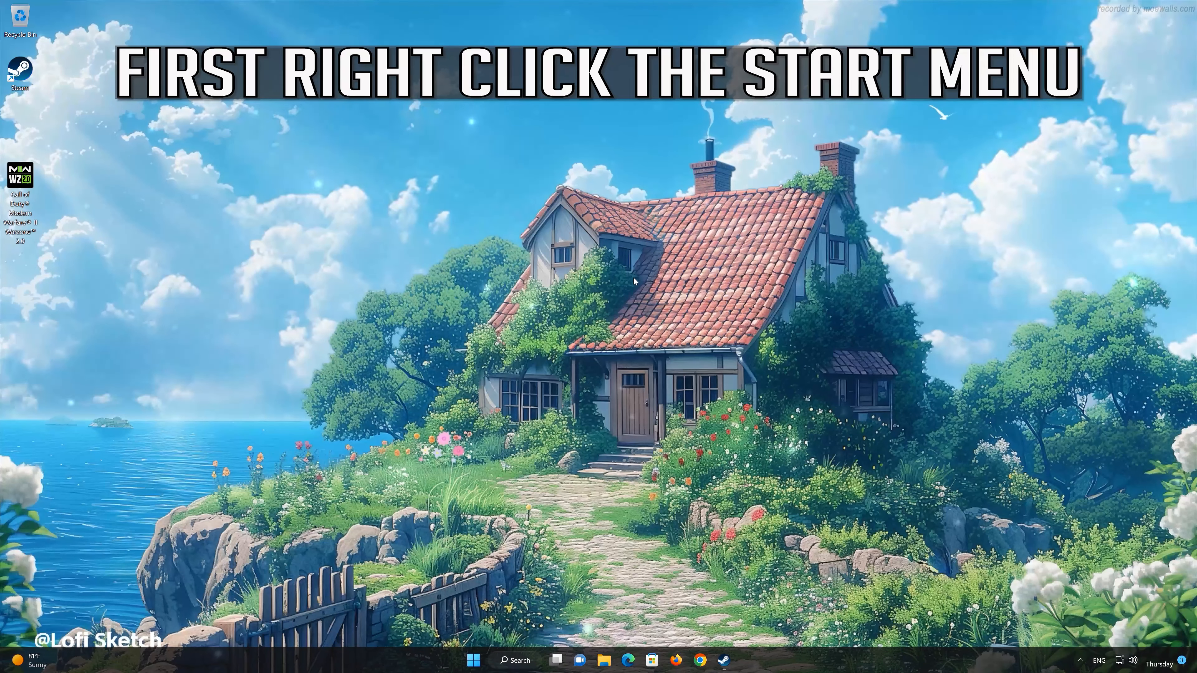
- Launch Settings from the Start button's quick link menu
{"action": "right_click", "coordinate": [473, 660]}
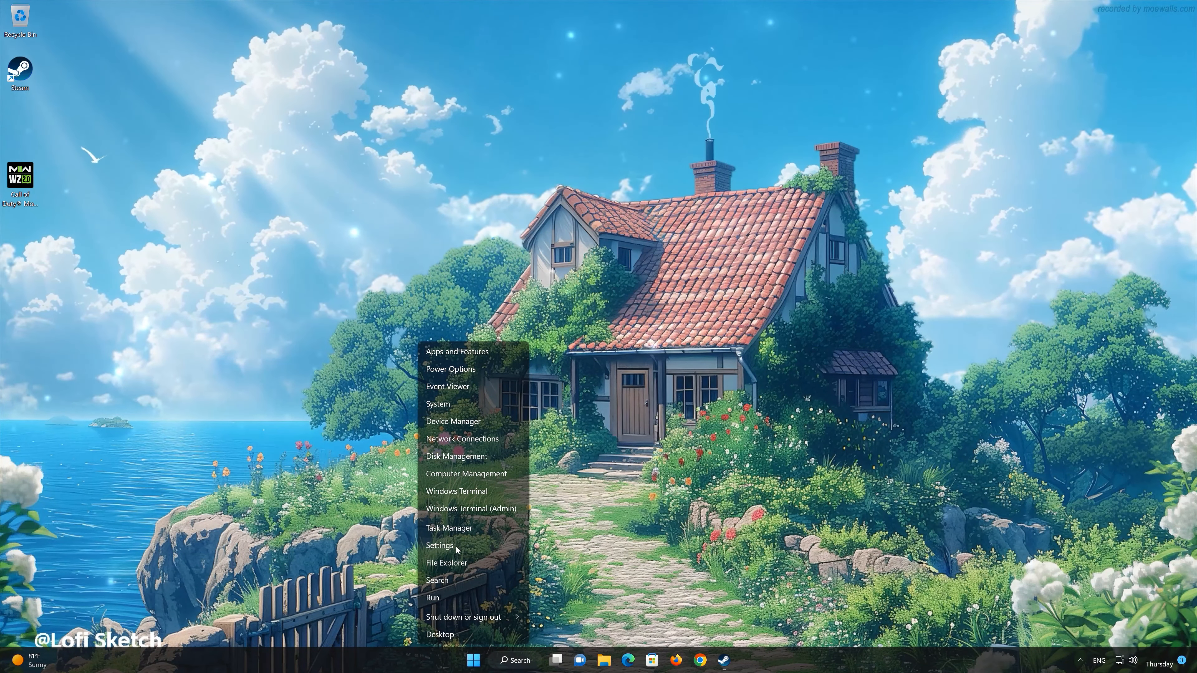
{"action": "left_click", "coordinate": [439, 545]}
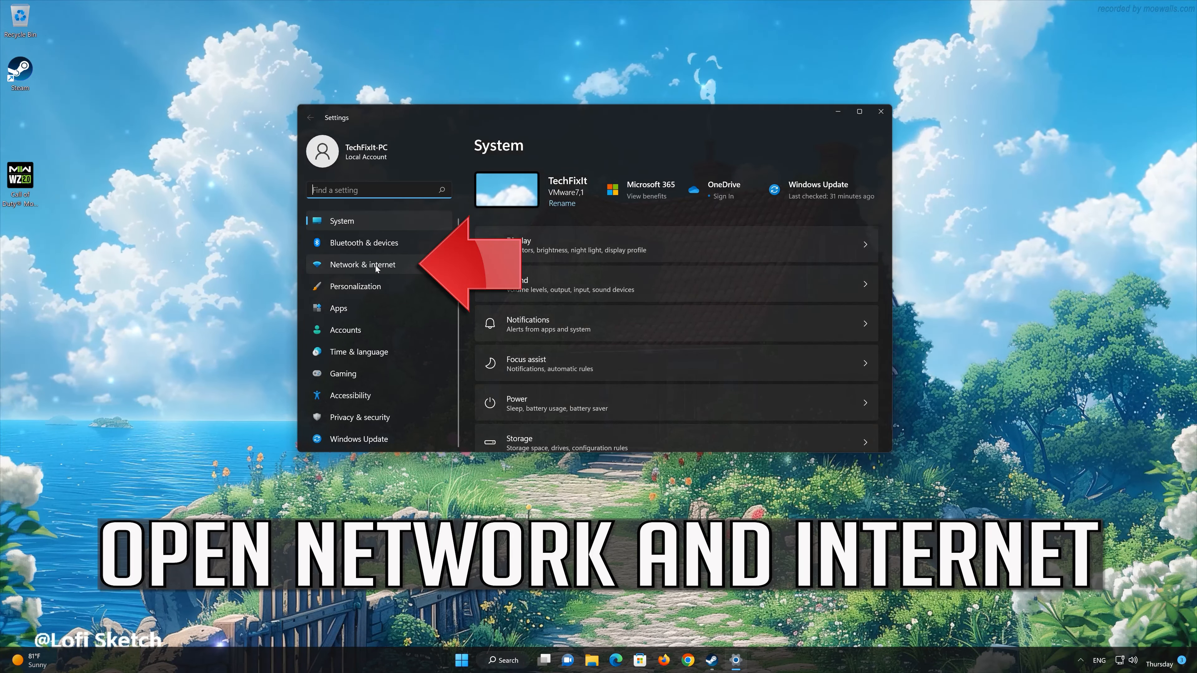
- Go to Network & internet and scroll down toward Advanced network settings
{"action": "left_click", "coordinate": [363, 264]}
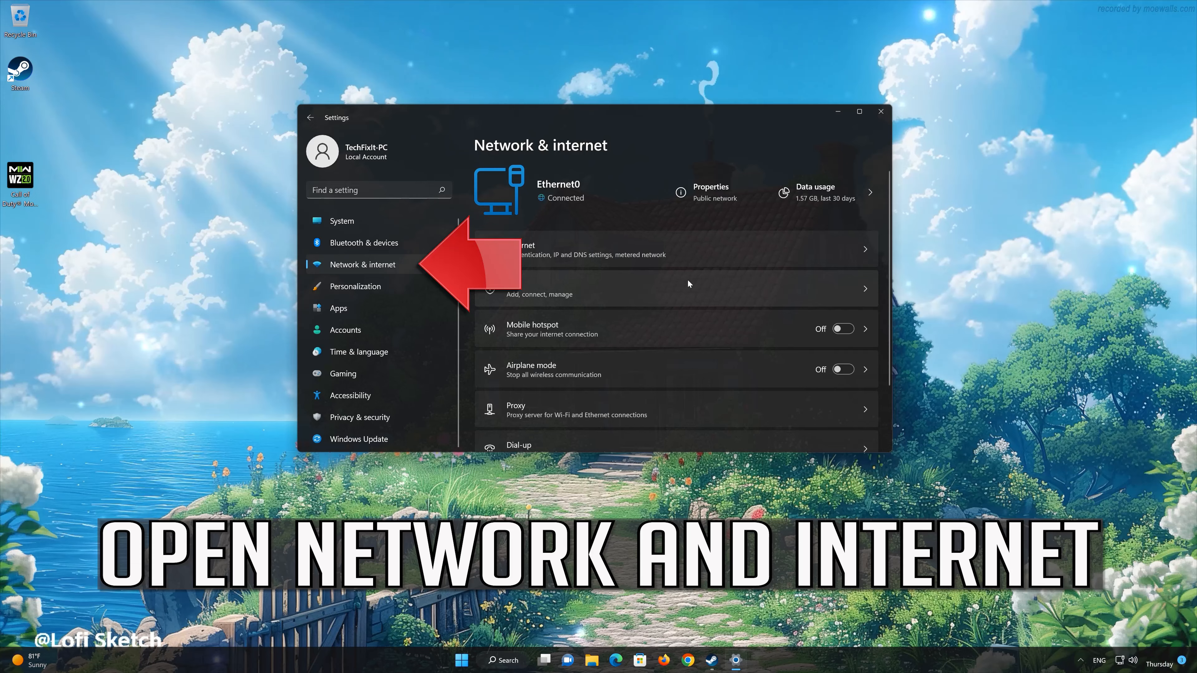
{"action": "scroll", "scroll_direction": "down", "scroll_amount": 3}
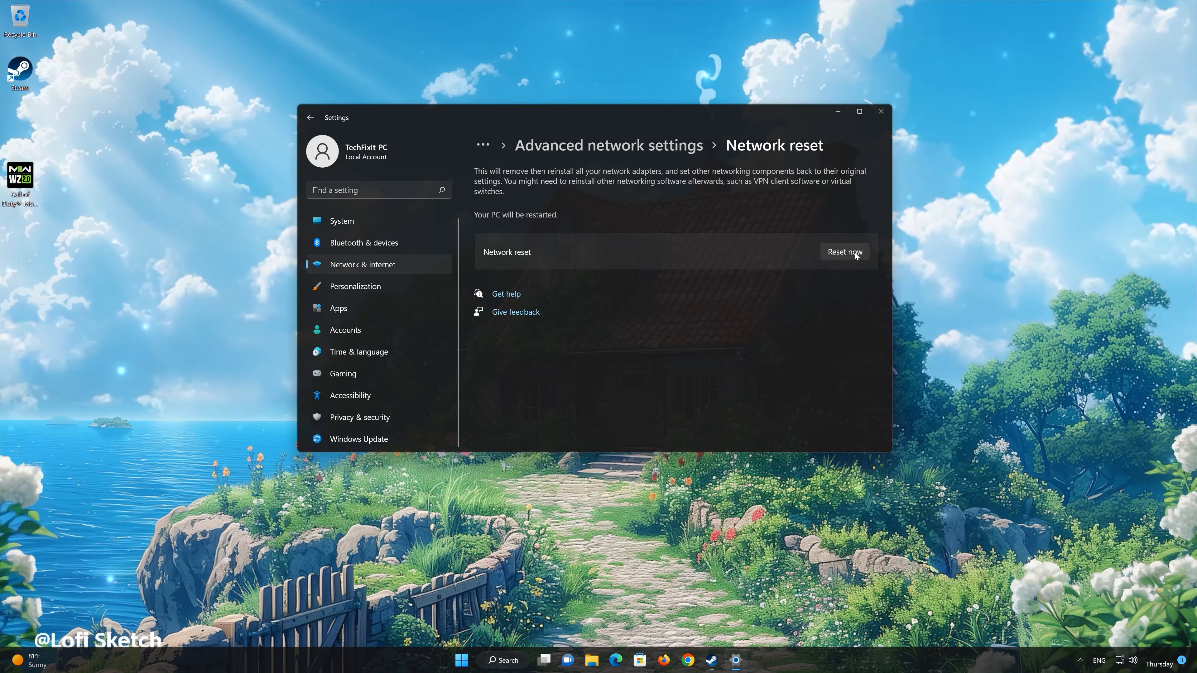
- Run Reset now, confirm with Yes, dismiss the sign-out notice and close Settings
{"action": "left_click", "coordinate": [844, 251]}
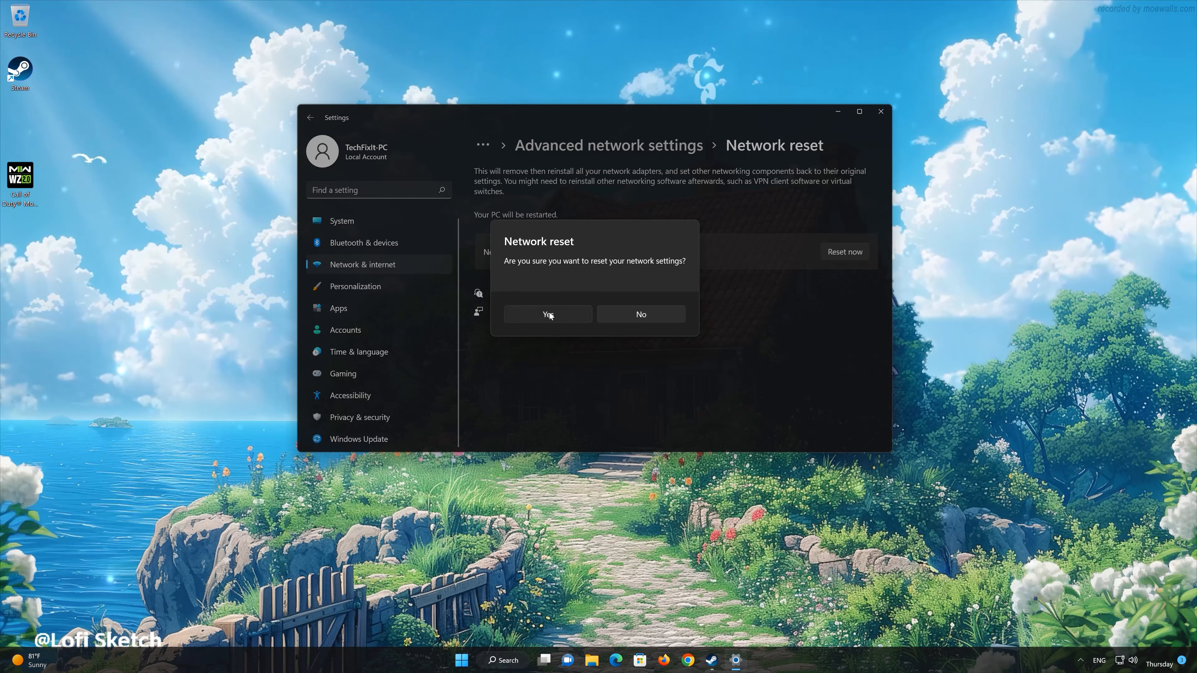
{"action": "left_click", "coordinate": [547, 314]}
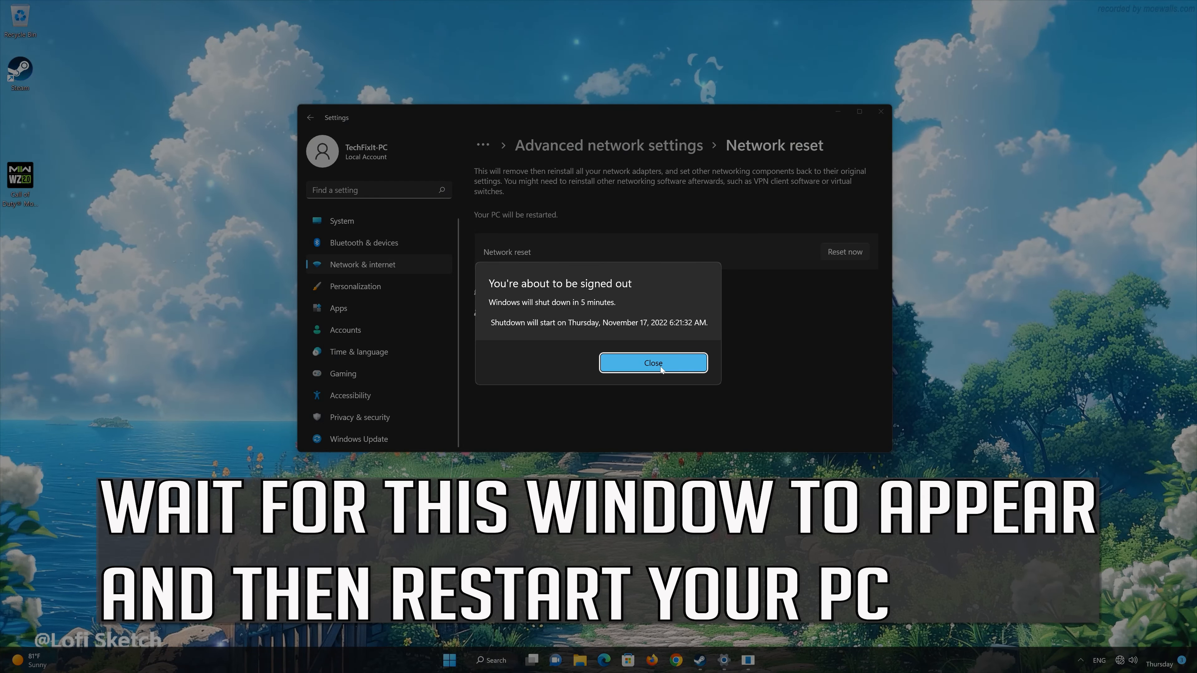
{"action": "left_click", "coordinate": [653, 363]}
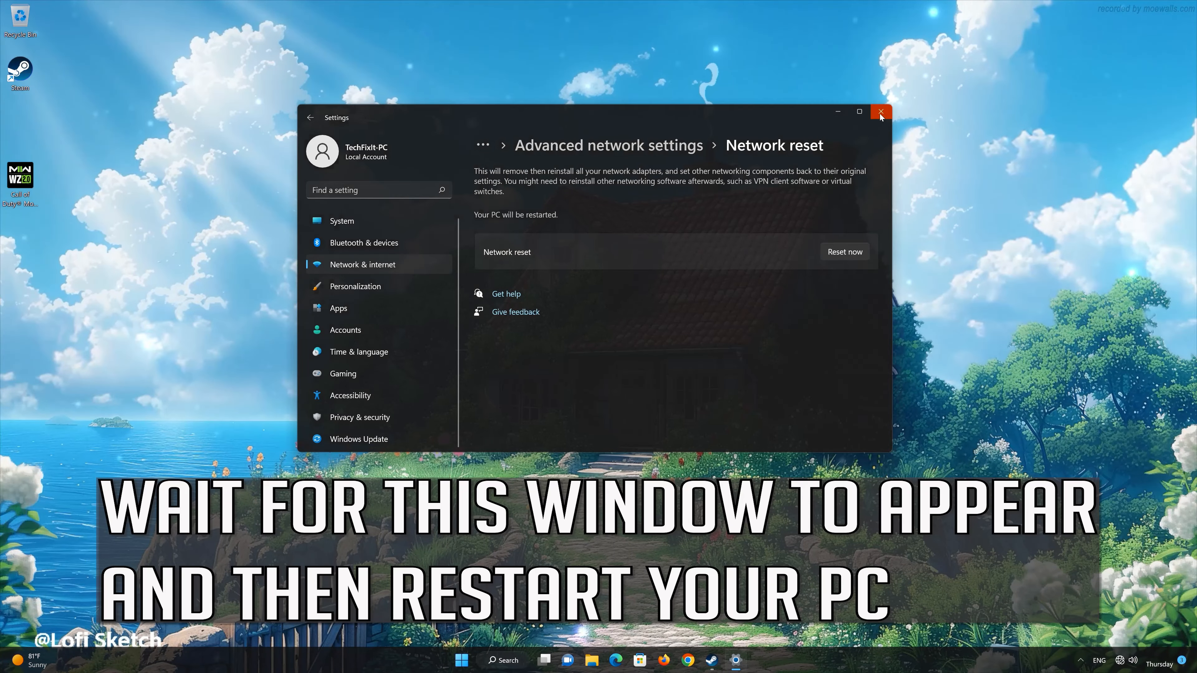
{"action": "left_click", "coordinate": [472, 660]}
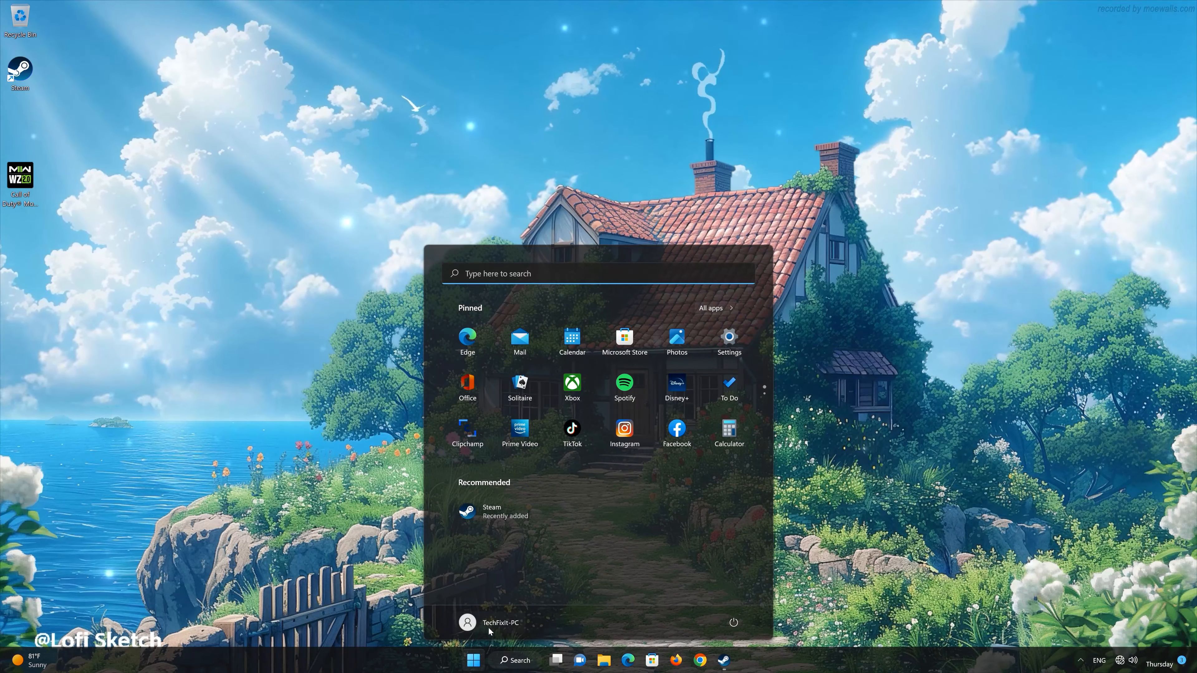
- Restart the PC from the Start menu's power options
{"action": "left_click", "coordinate": [731, 622]}
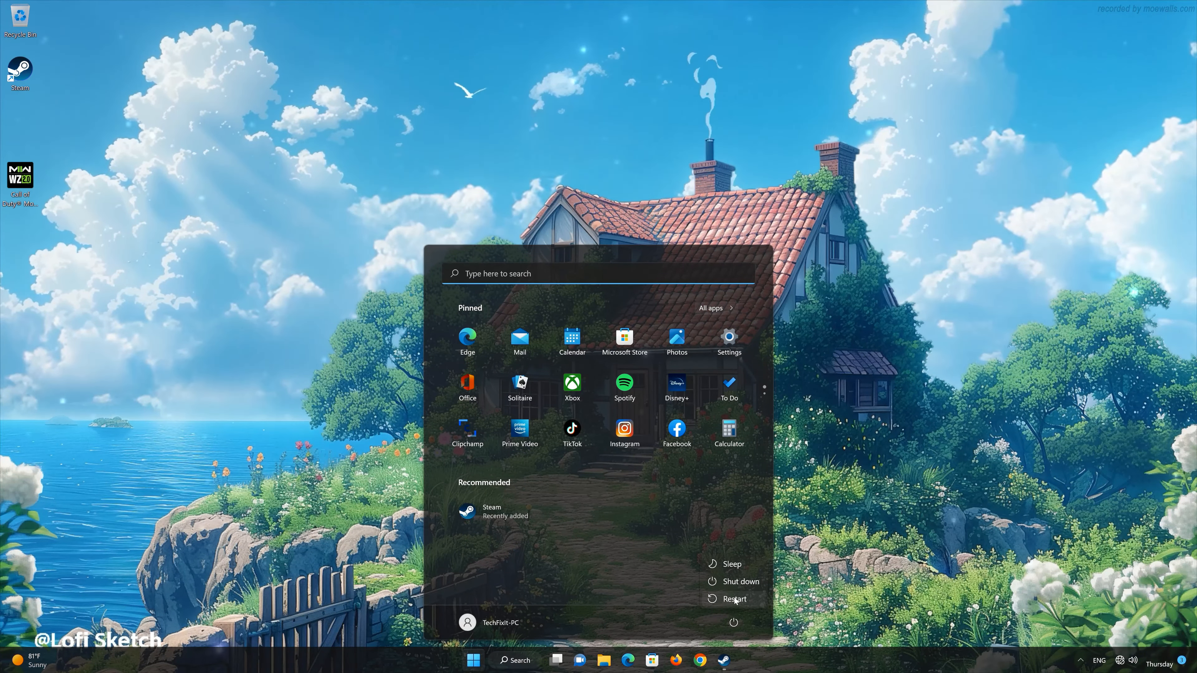
{"action": "left_click", "coordinate": [473, 660]}
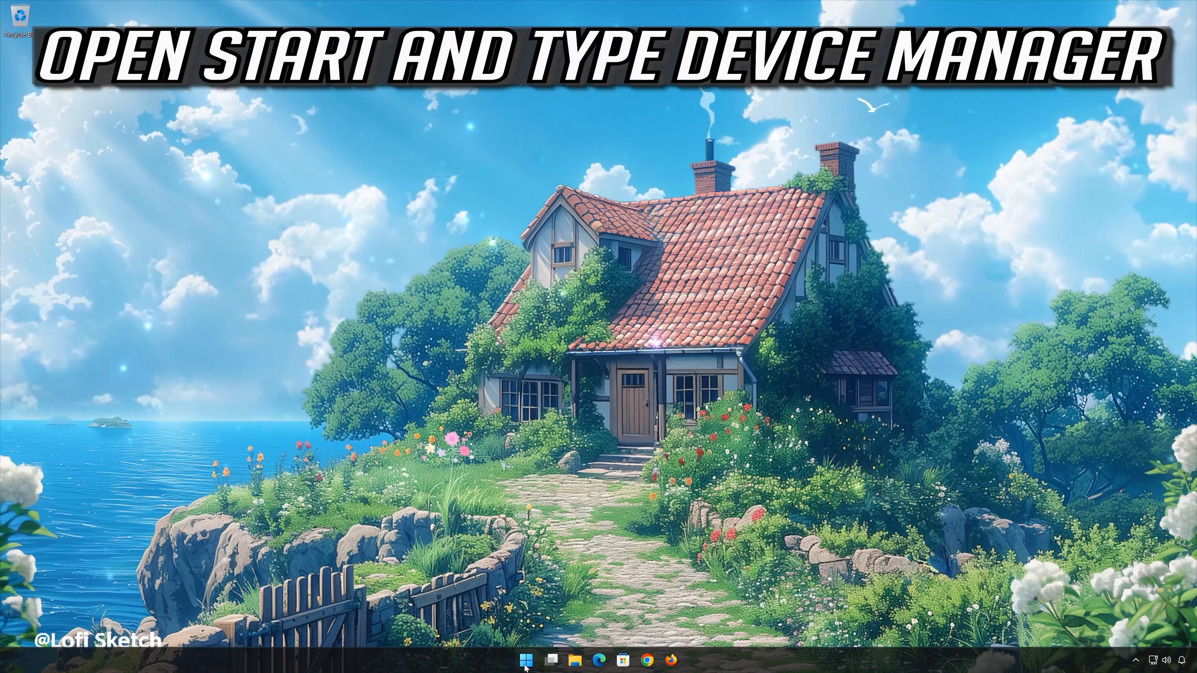
- Search Start for 'device manager' and launch Device Manager
{"action": "type", "text": "device manager"}
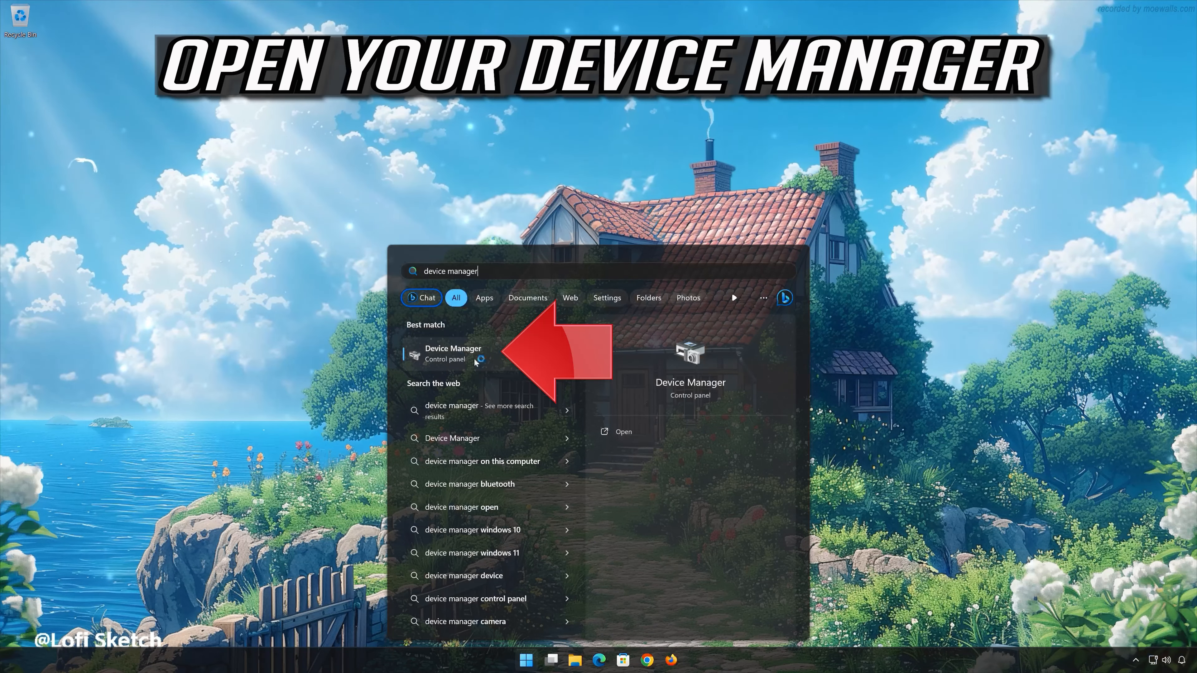
{"action": "left_click", "coordinate": [452, 353]}
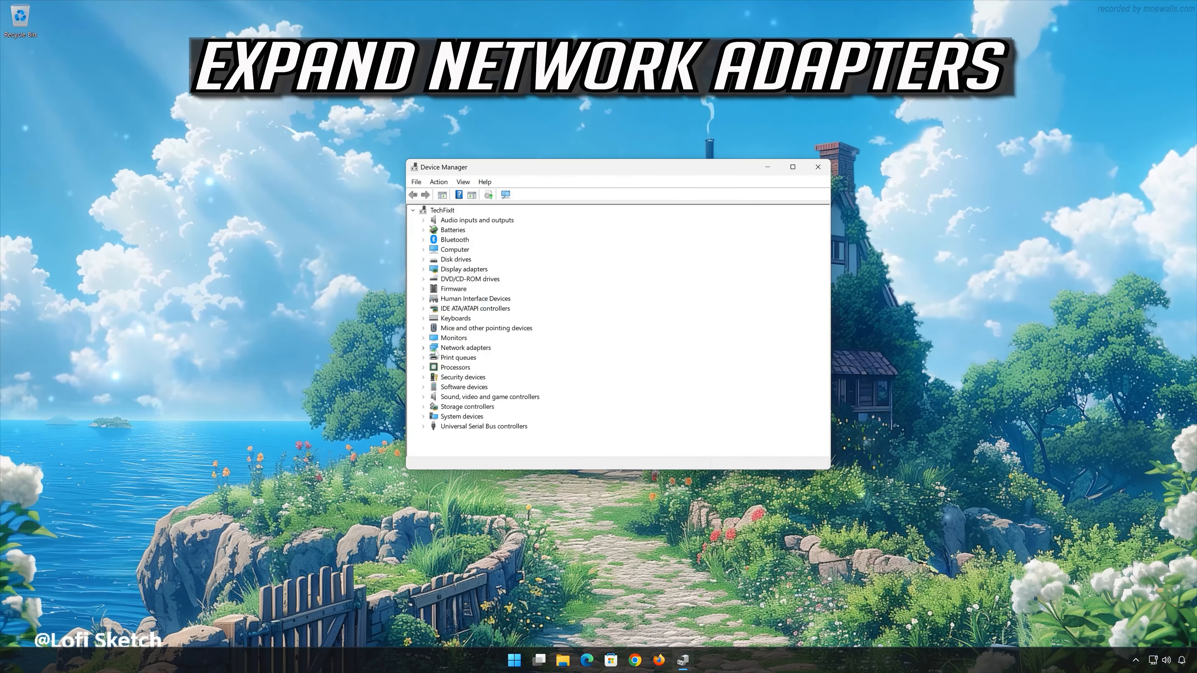
- Start Update Driver for the Intel 82574L Gigabit adapter from its Driver properties
{"action": "left_click", "coordinate": [424, 347]}
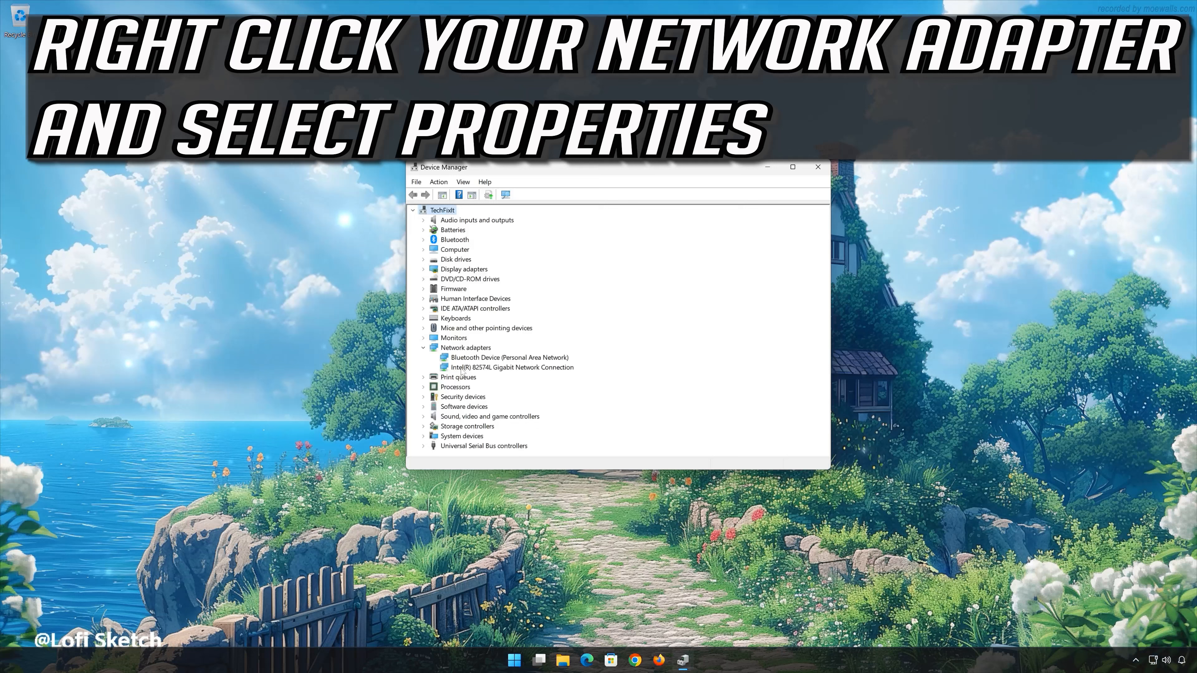
{"action": "right_click", "coordinate": [513, 367]}
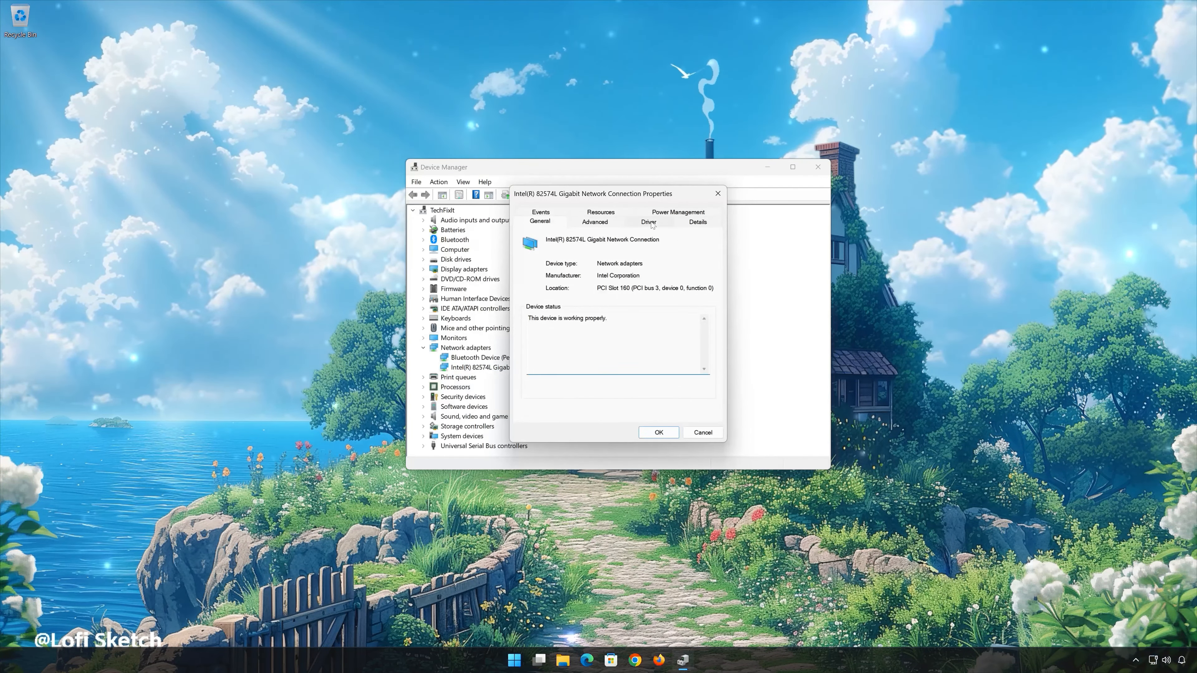
{"action": "left_click", "coordinate": [648, 221]}
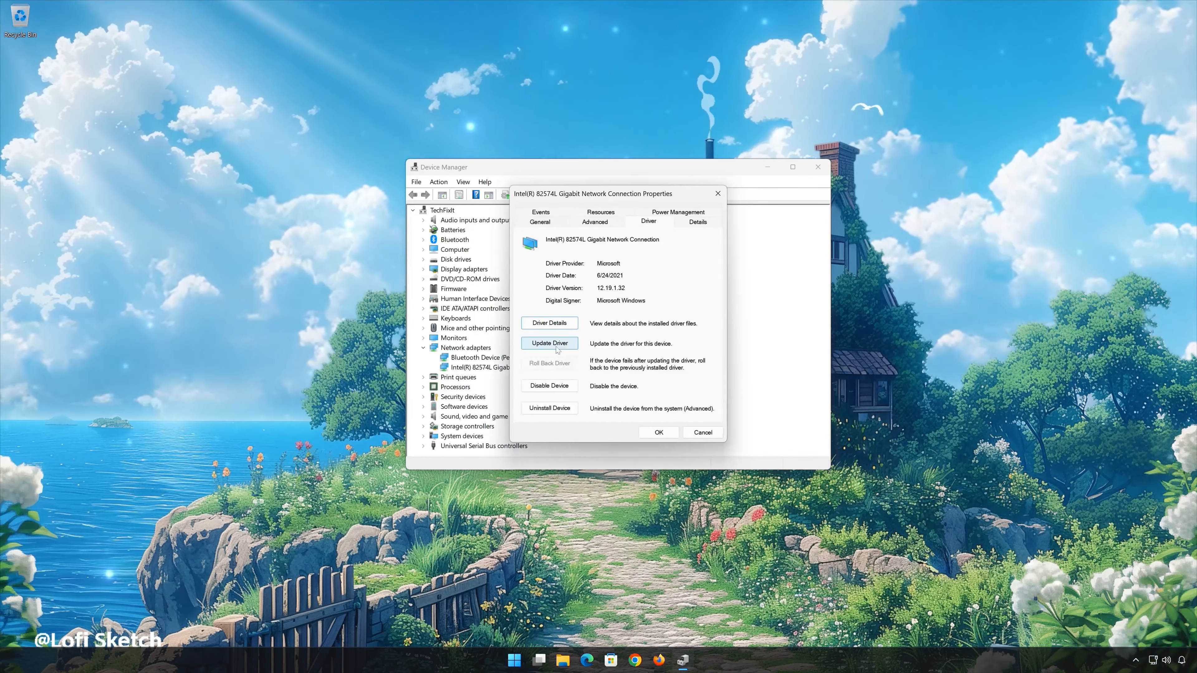
{"action": "left_click", "coordinate": [549, 343]}
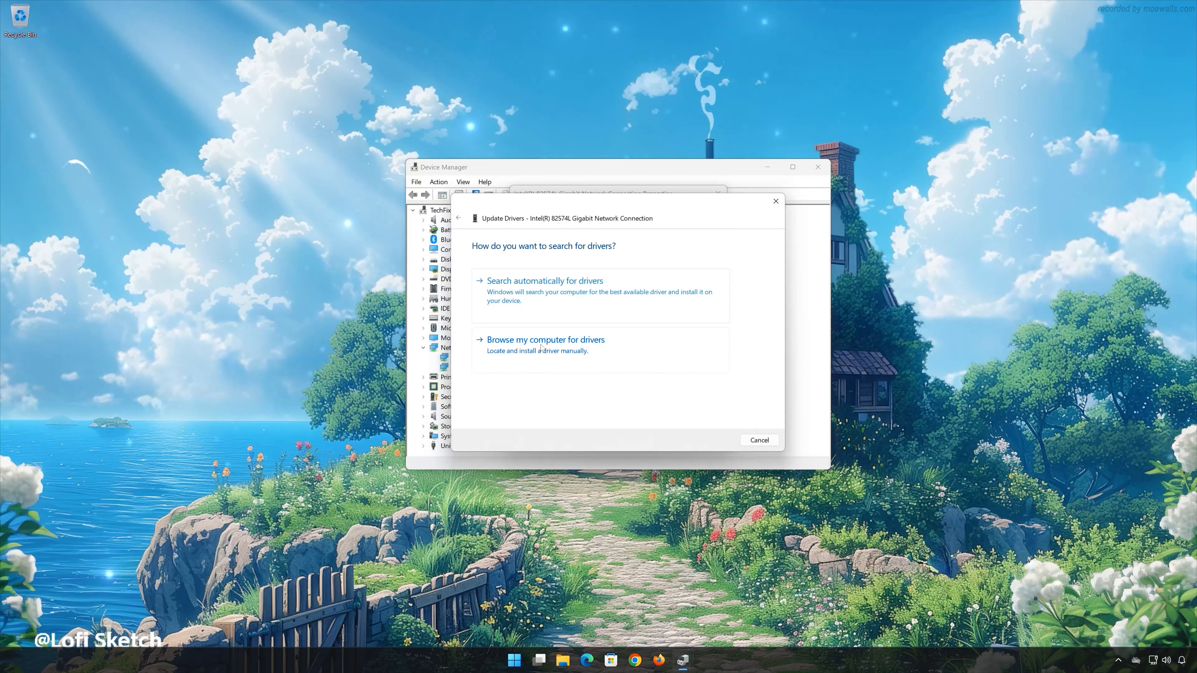
- Reinstall the Intel 82574L Gigabit driver by picking it from the computer's driver list
{"action": "left_click", "coordinate": [545, 340]}
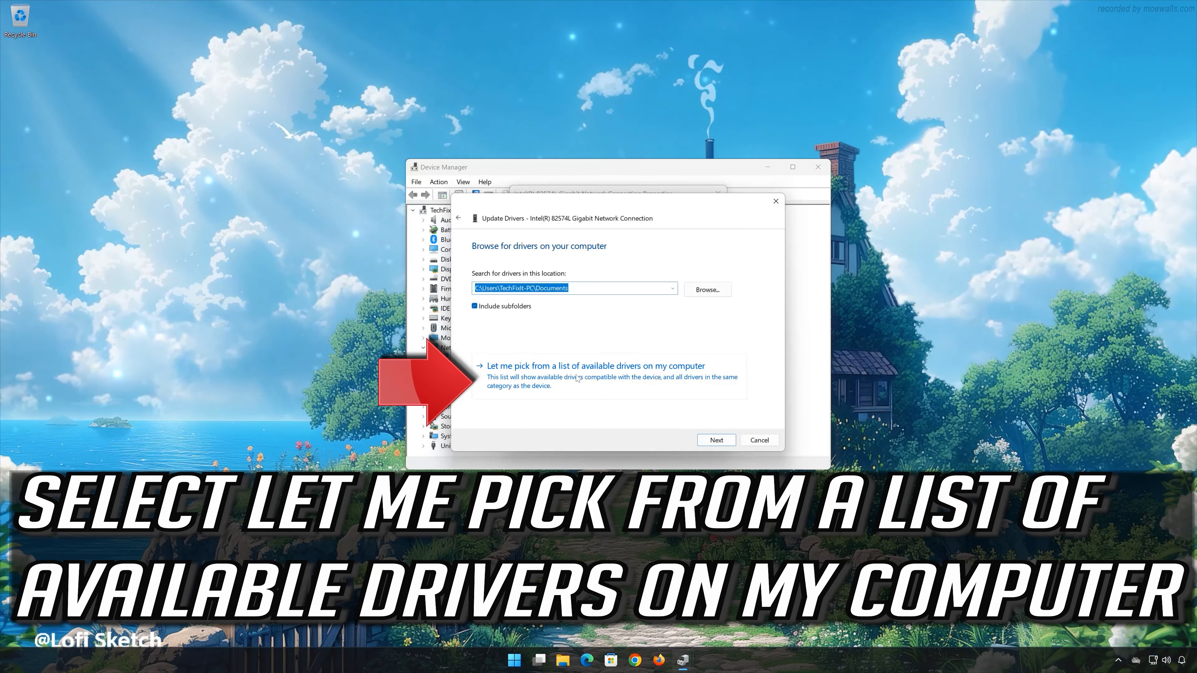
{"action": "left_click", "coordinate": [596, 366]}
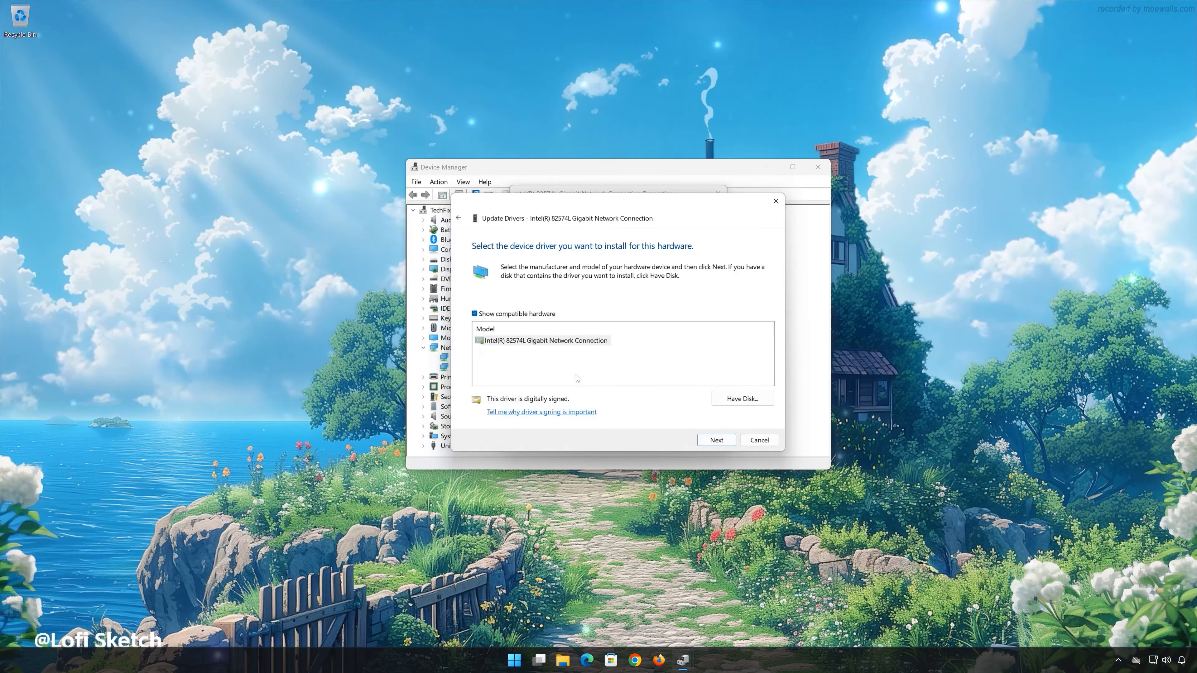
{"action": "left_click", "coordinate": [546, 340]}
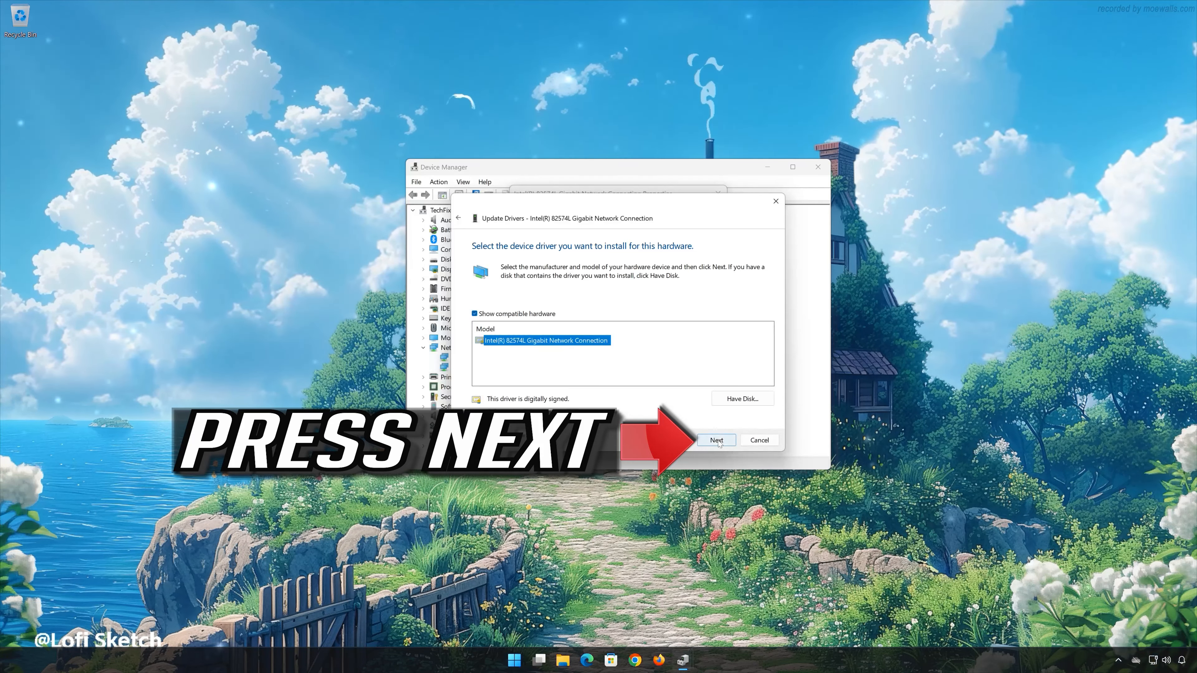
{"action": "left_click", "coordinate": [715, 439]}
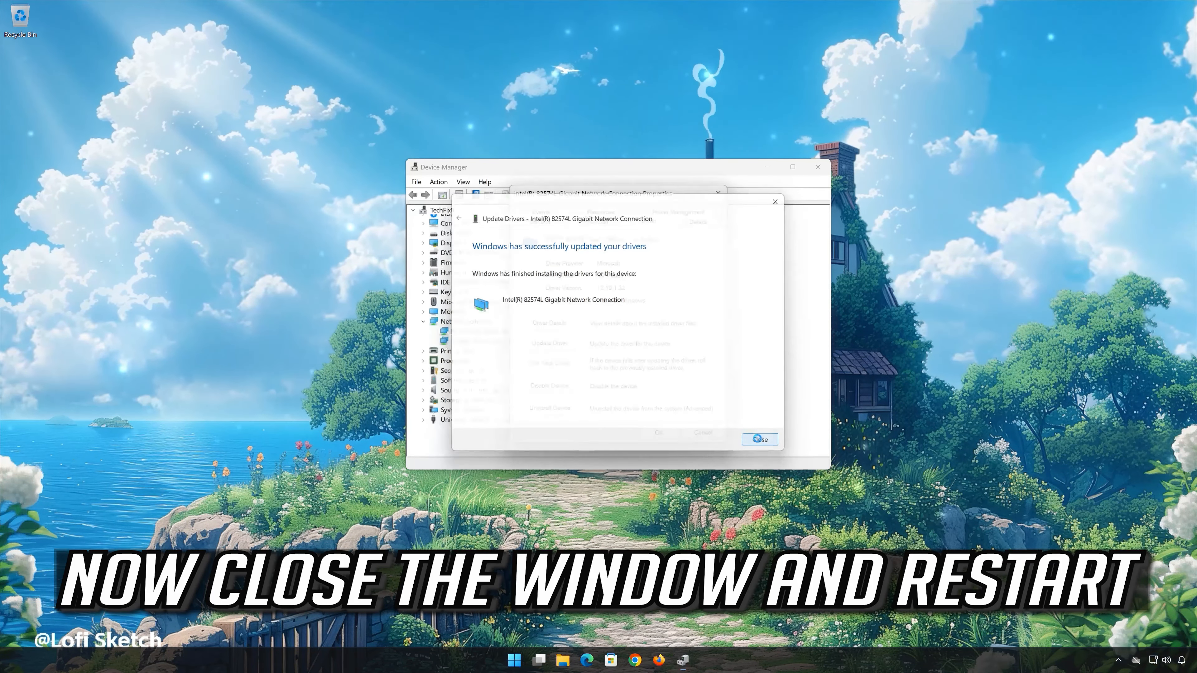
- Close the successful driver update dialog and the device properties window
{"action": "left_click", "coordinate": [758, 439]}
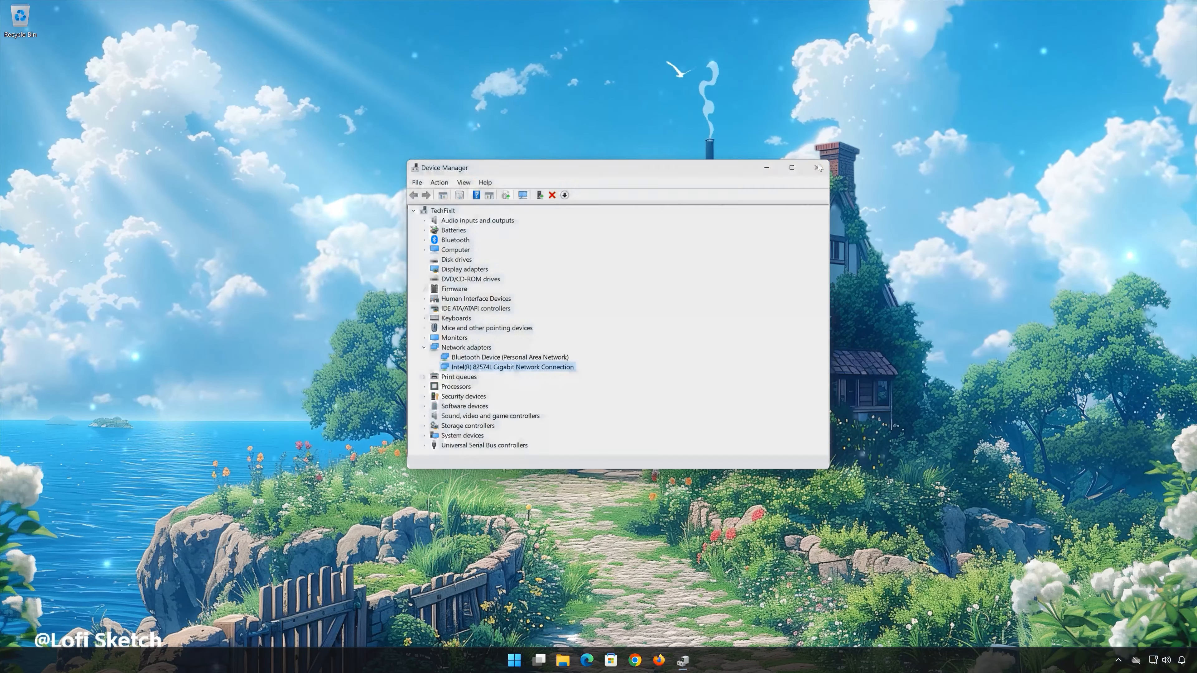
{"action": "left_click", "coordinate": [817, 167]}
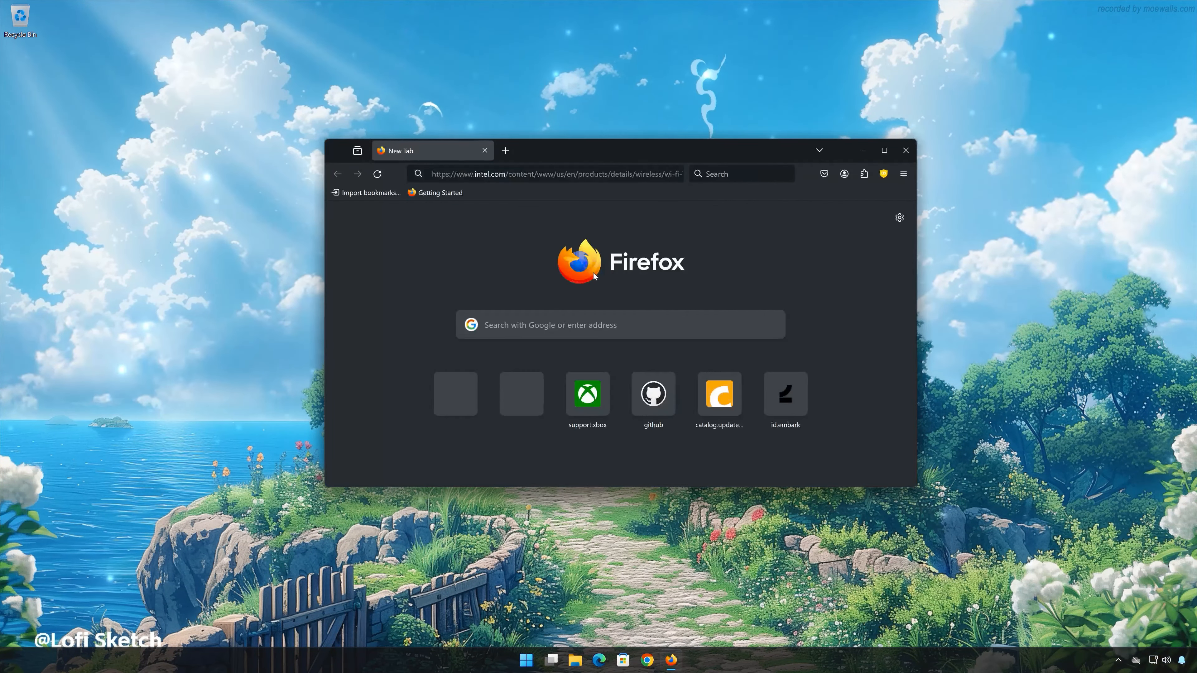
- Load the Intel Wi-Fi product page and expand the Windows 10 and 11 Wi-Fi Drivers entry
{"action": "key", "text": "Enter"}
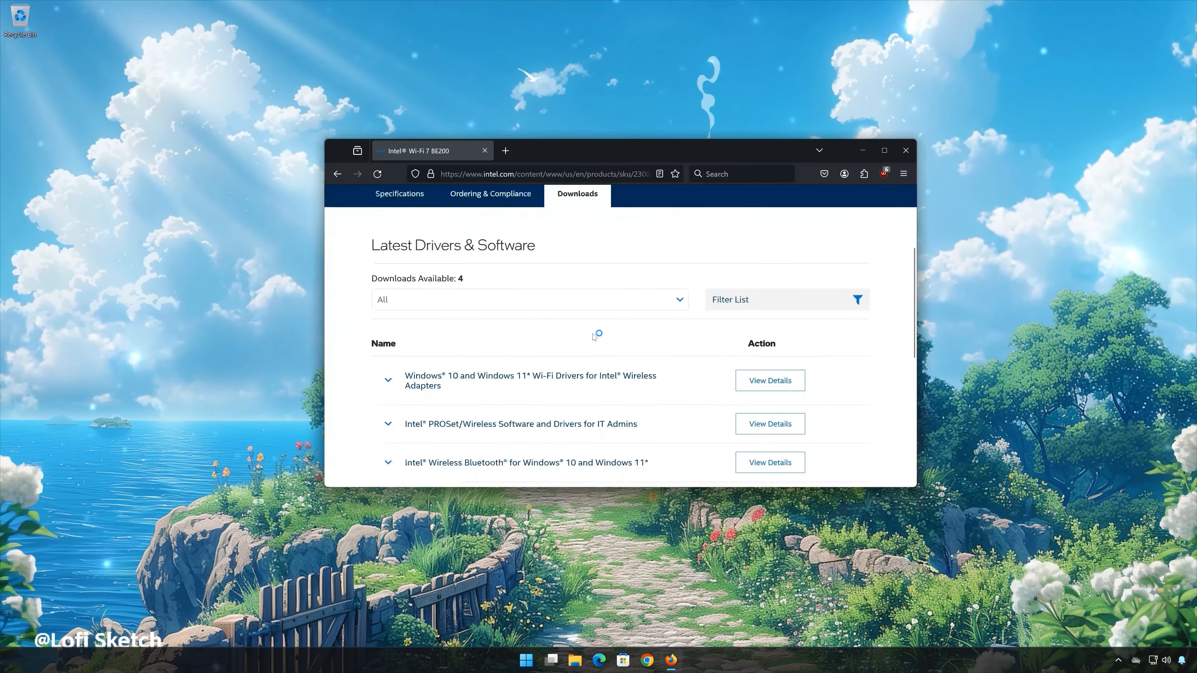
{"action": "scroll", "scroll_direction": "down", "scroll_amount": 3}
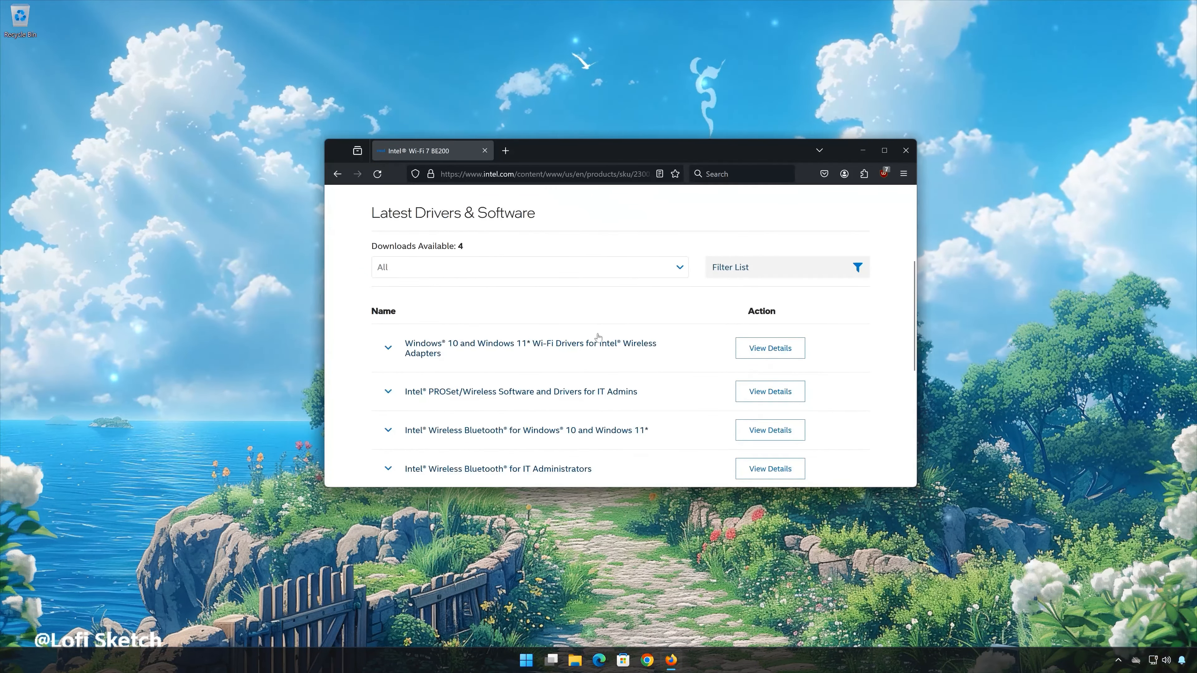
{"action": "scroll", "scroll_direction": "down", "scroll_amount": 3}
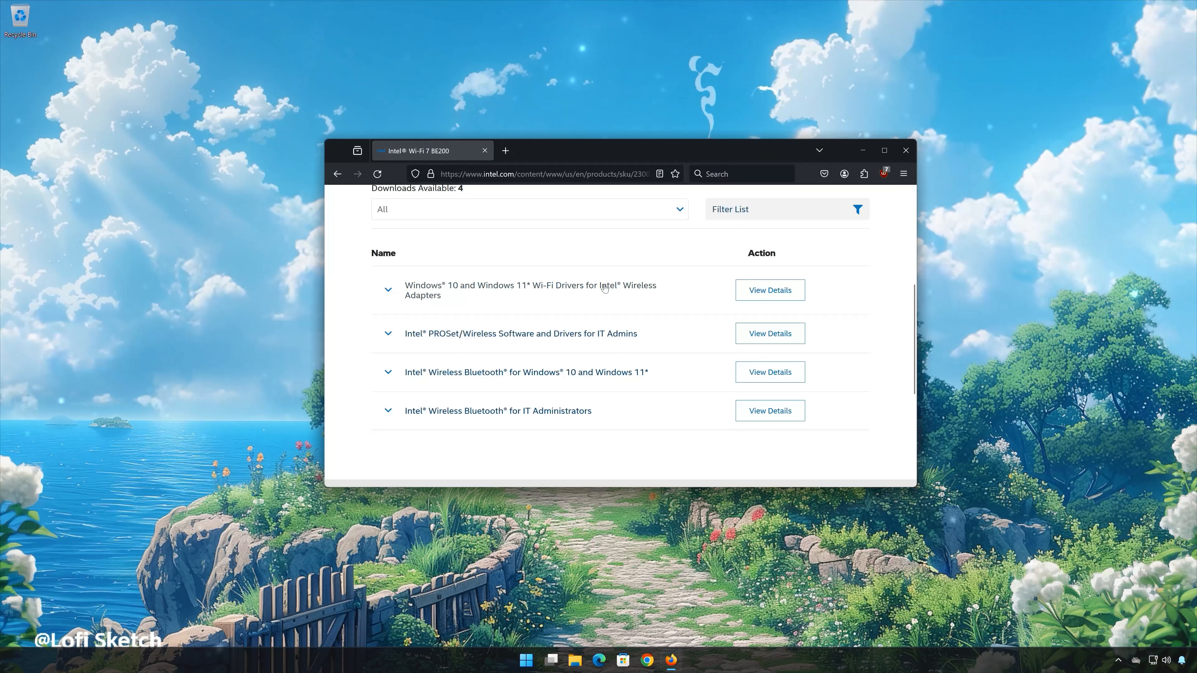
{"action": "left_click", "coordinate": [387, 289]}
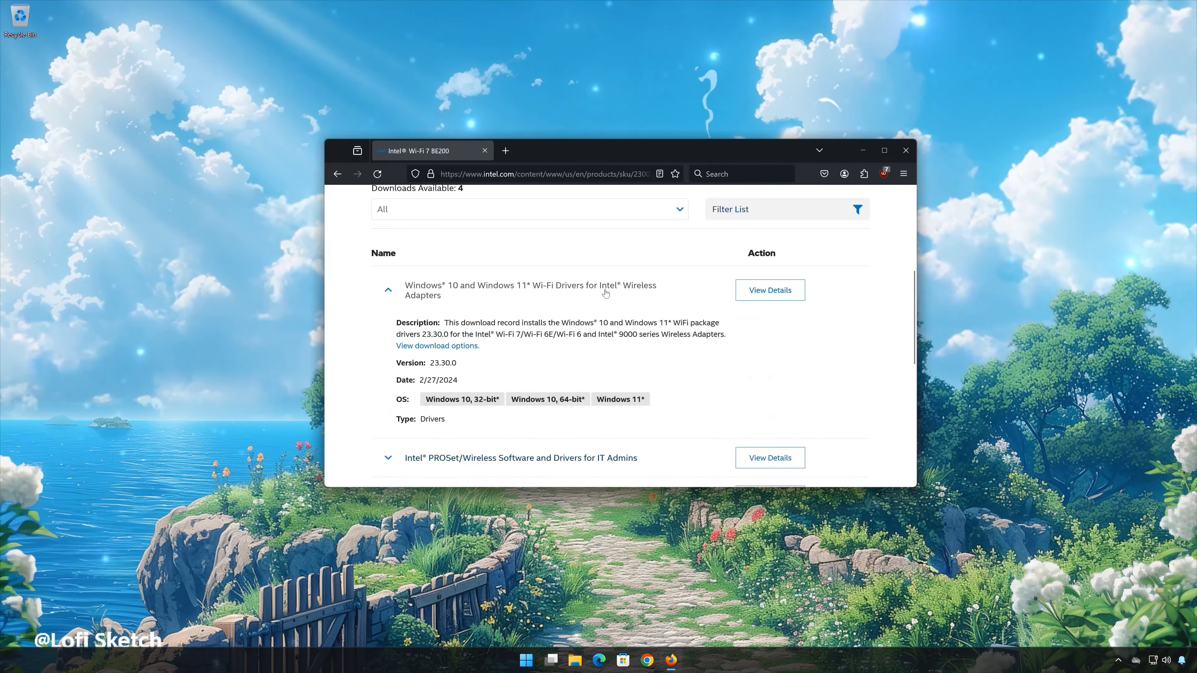
- View the download options for the Wi-Fi Drivers version 23.30.0
{"action": "scroll", "scroll_direction": "down", "scroll_amount": 3}
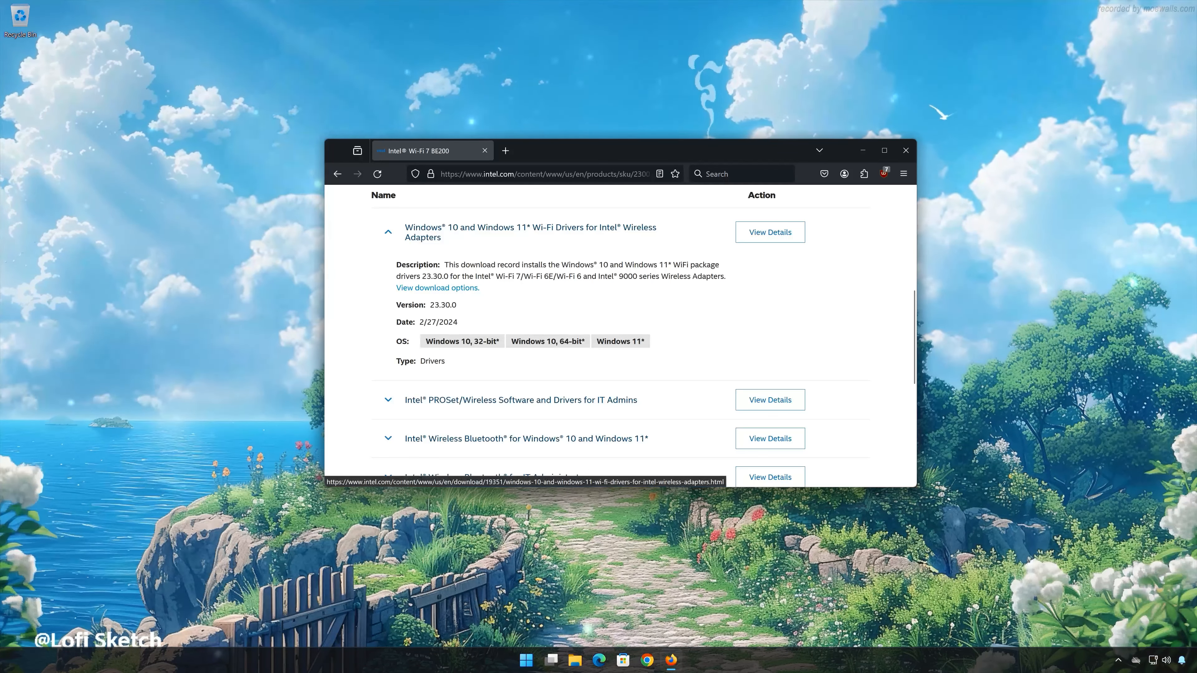
{"action": "left_click", "coordinate": [436, 287]}
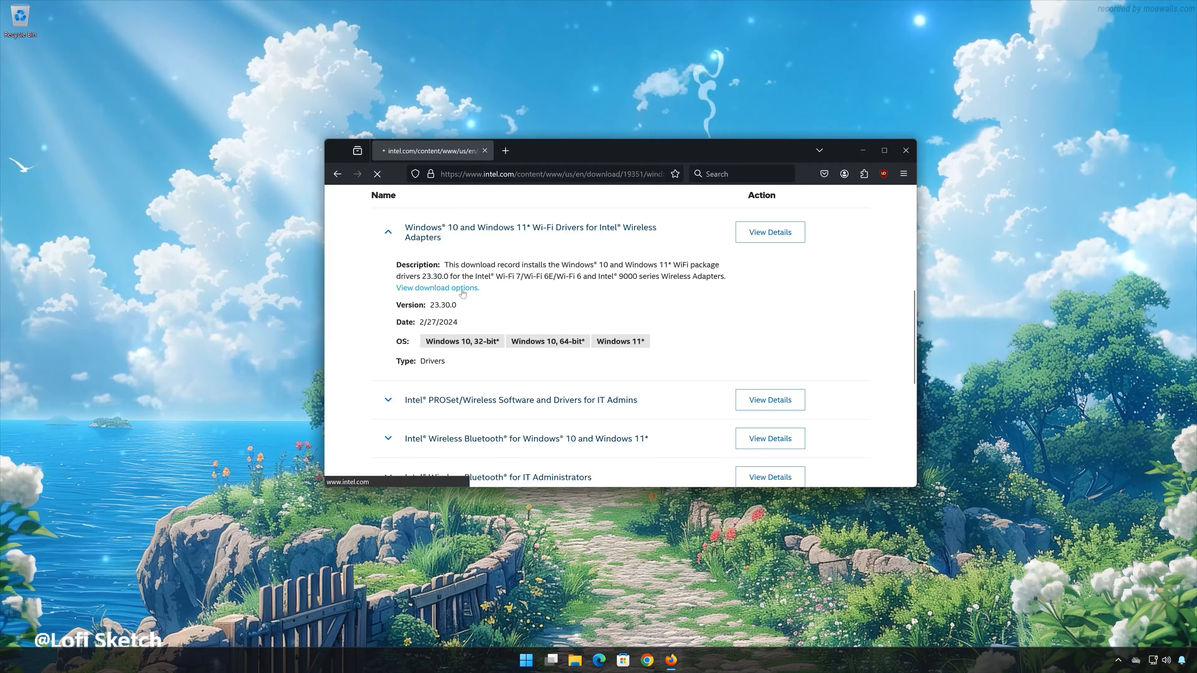
{"action": "left_click", "coordinate": [436, 288]}
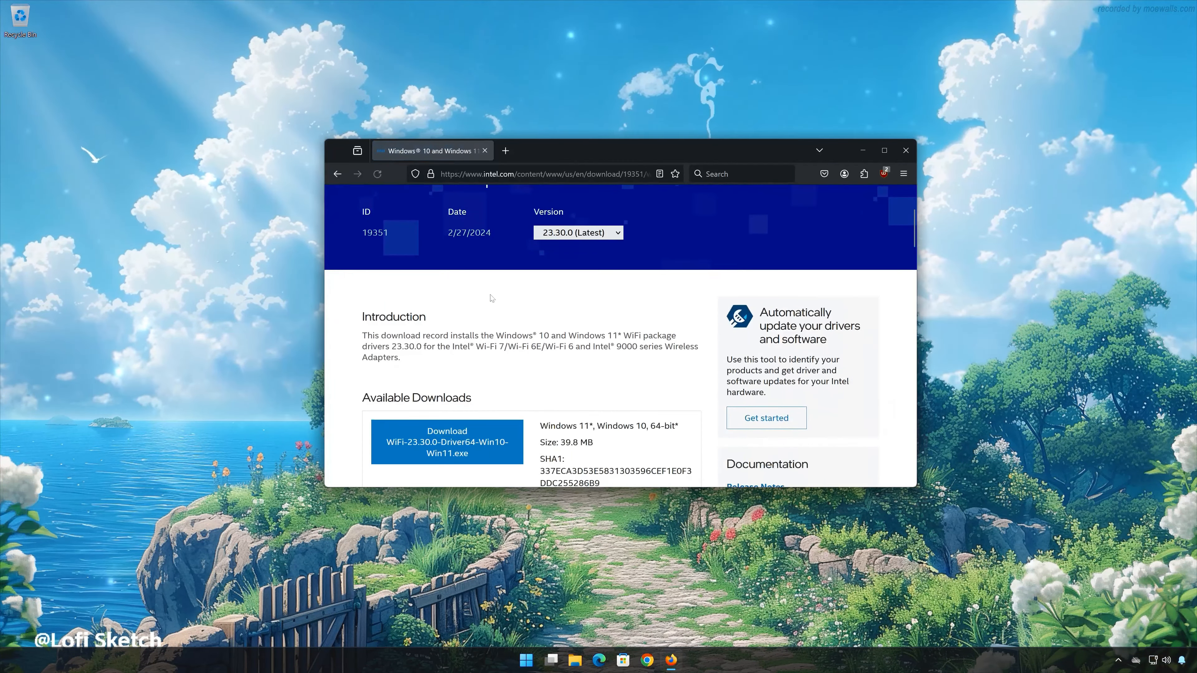
- Download WiFi-23.30.0-Driver64-Win10-Win11.exe, accepting the Intel license agreement
{"action": "scroll", "scroll_direction": "down", "scroll_amount": 3}
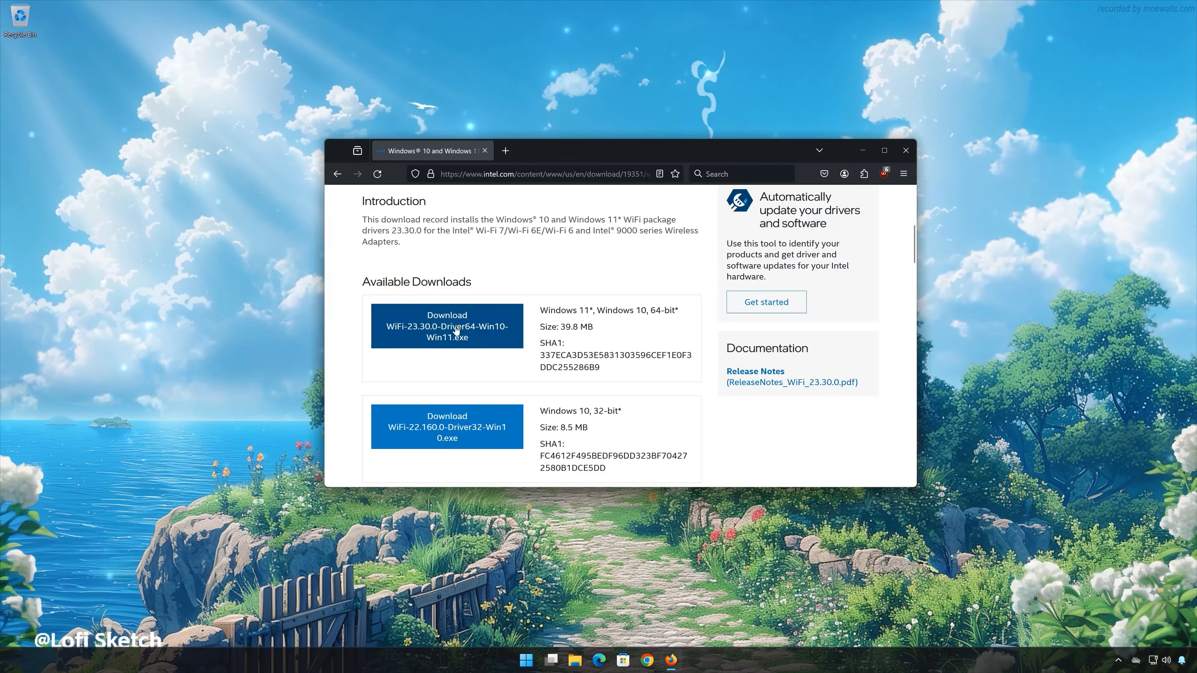
{"action": "left_click", "coordinate": [446, 326]}
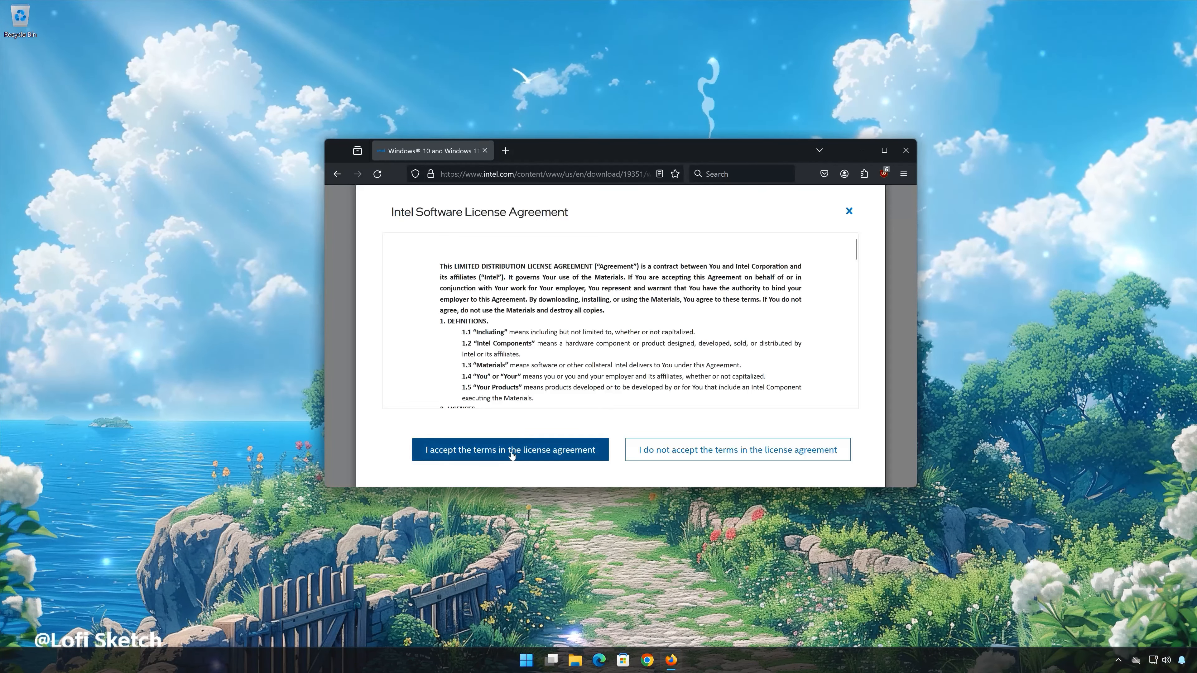
{"action": "left_click", "coordinate": [509, 449]}
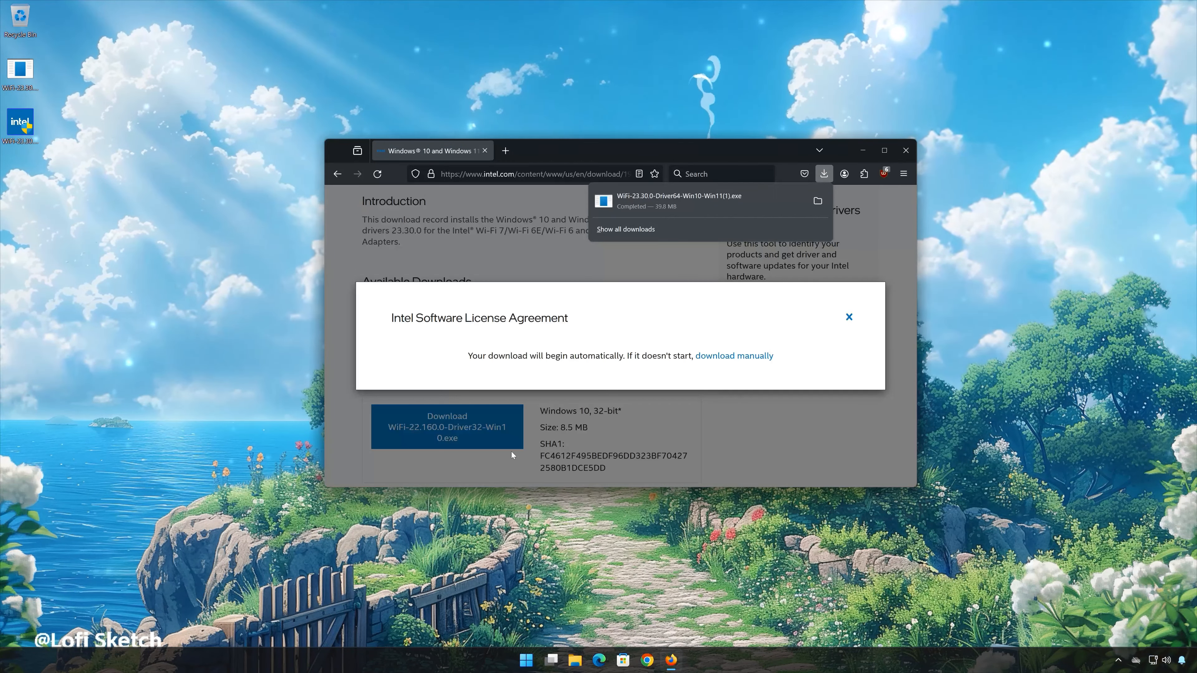
{"action": "mouse_move", "coordinate": [837, 268]}
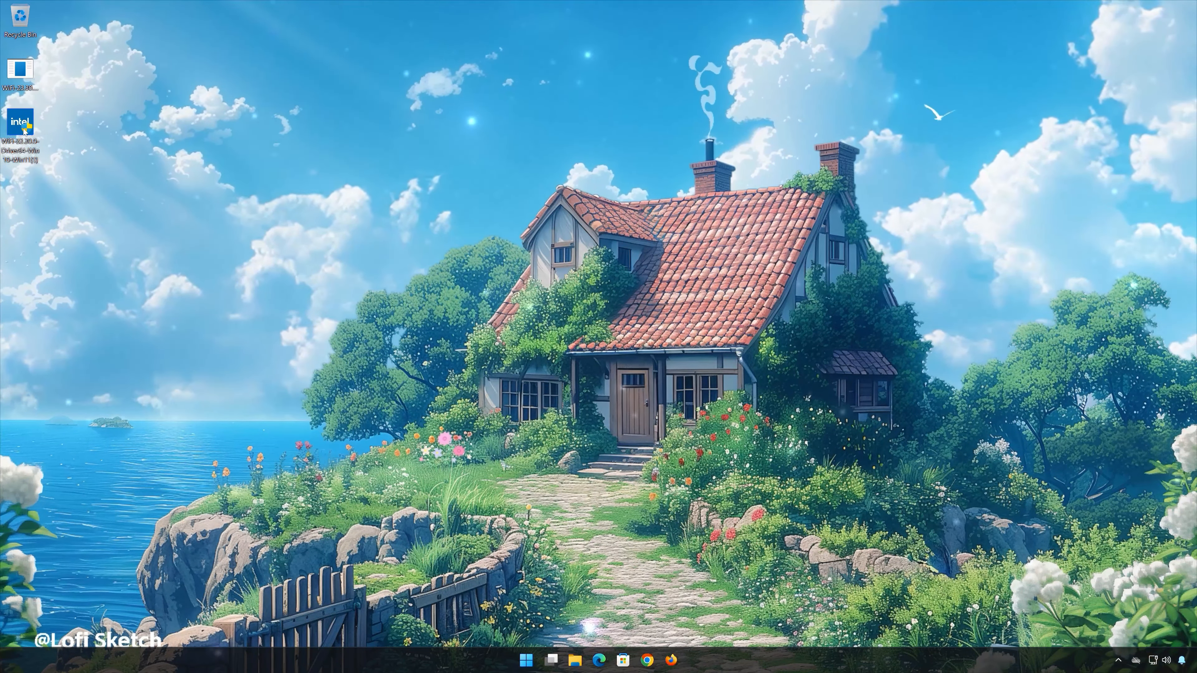
- Run the downloaded Wi-Fi installer from the desktop and grant UAC permission
{"action": "double_click", "coordinate": [20, 124]}
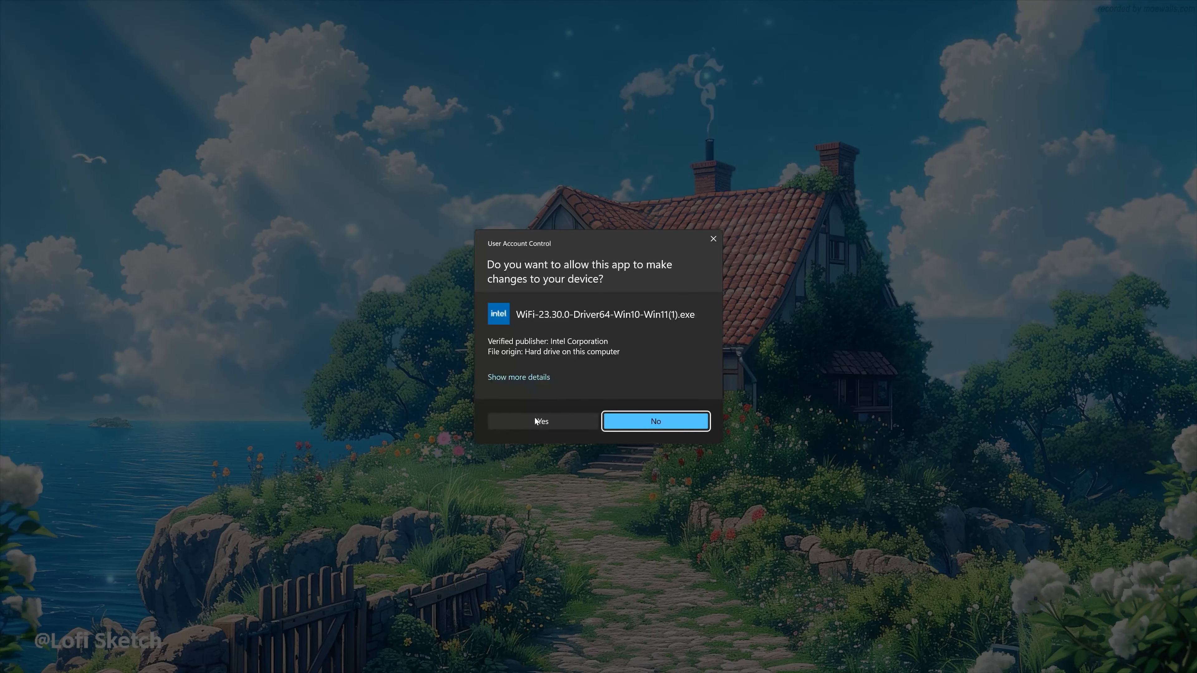
{"action": "left_click", "coordinate": [654, 421]}
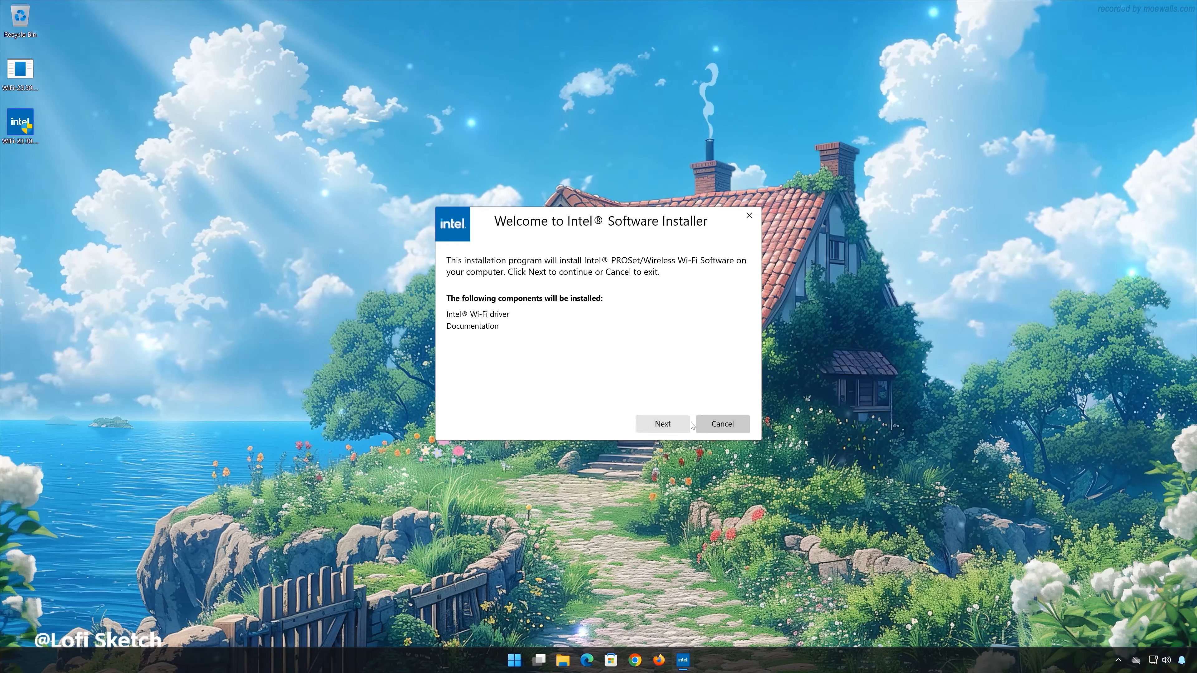
- Accept the Intel license terms and start installing the PROSet/Wireless Wi-Fi software
{"action": "left_click", "coordinate": [662, 423]}
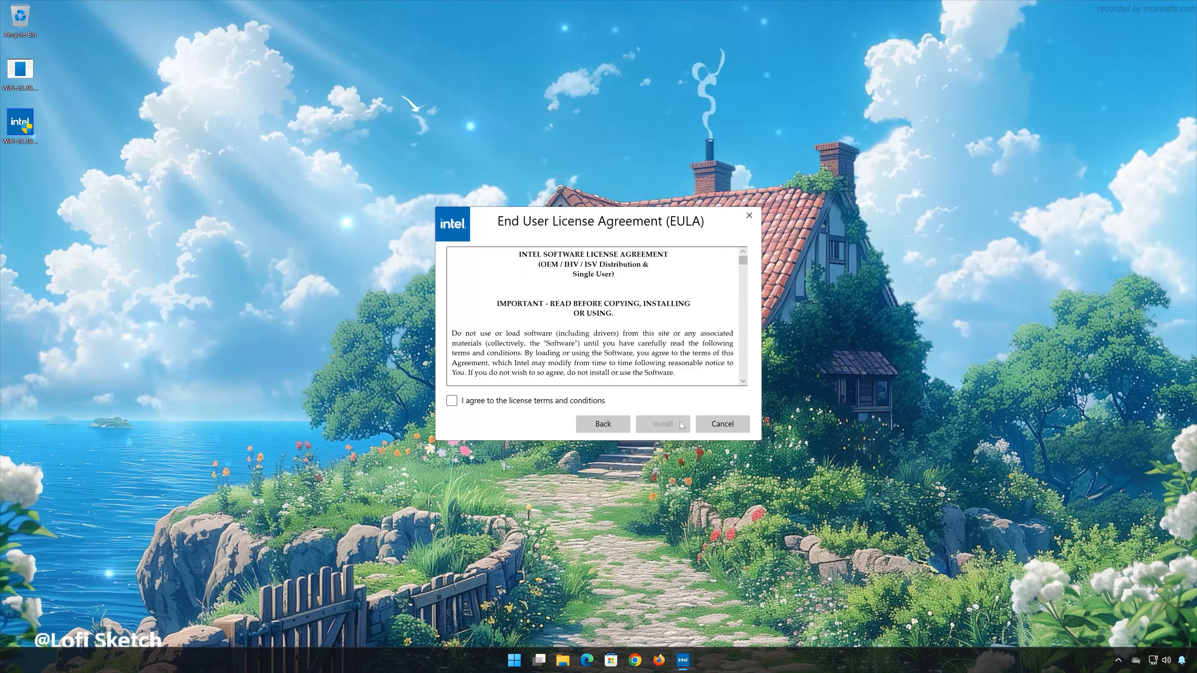
{"action": "left_click", "coordinate": [452, 400]}
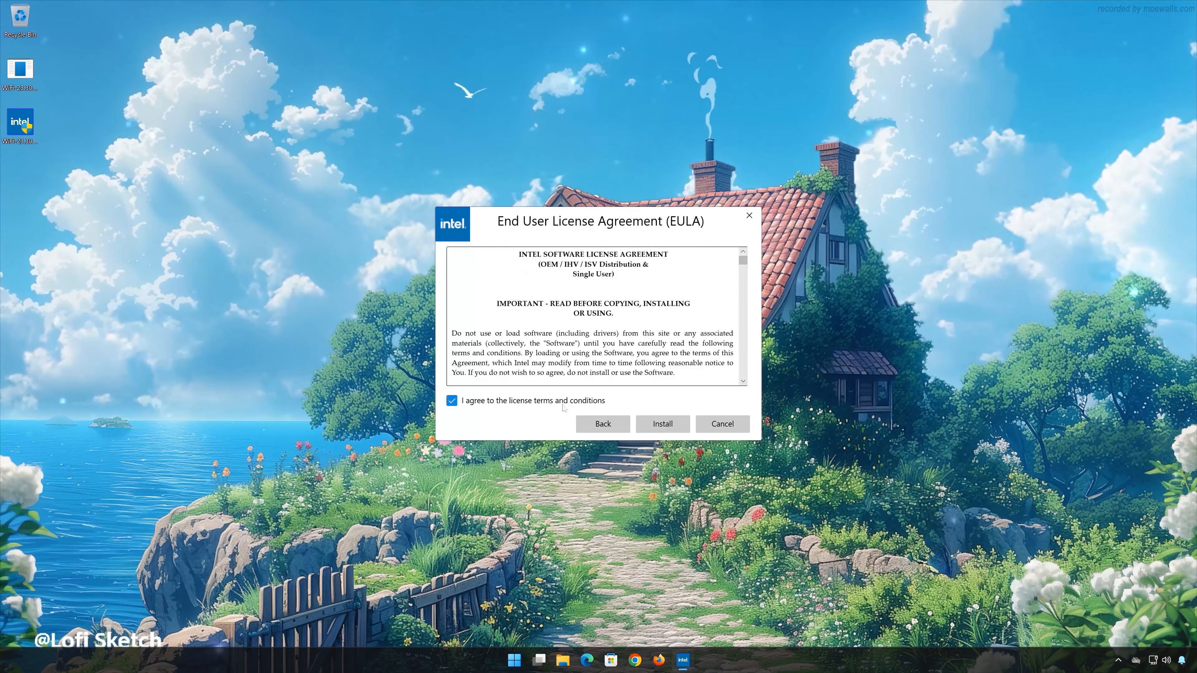
{"action": "left_click", "coordinate": [660, 424]}
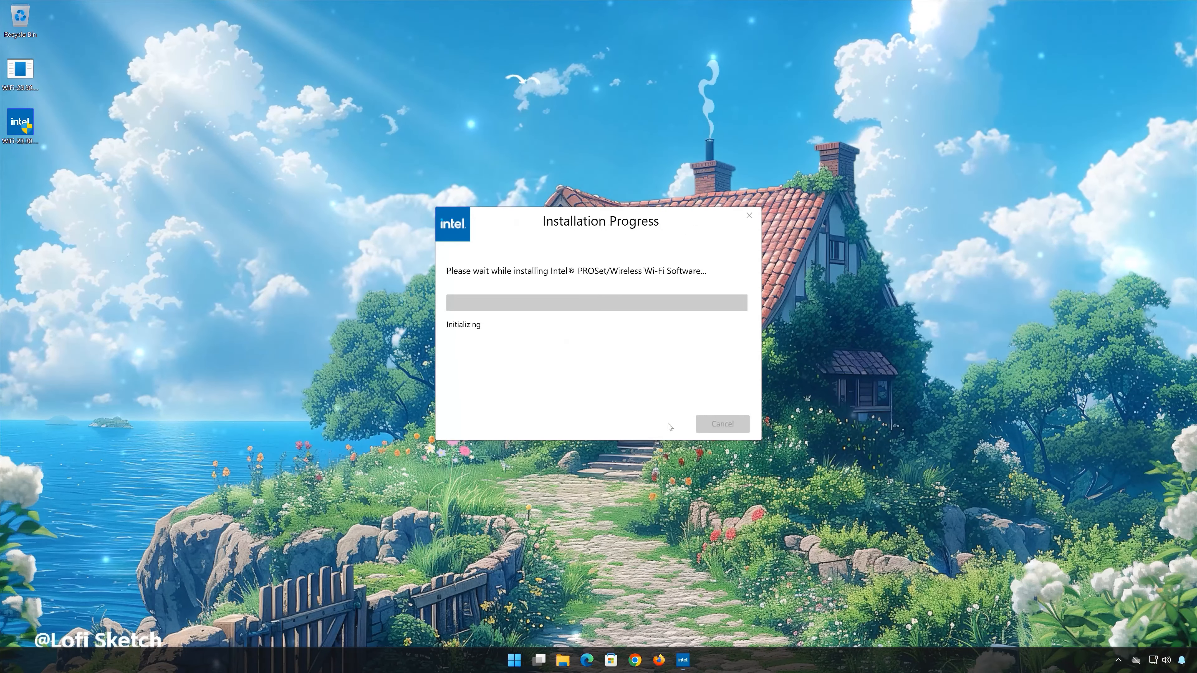